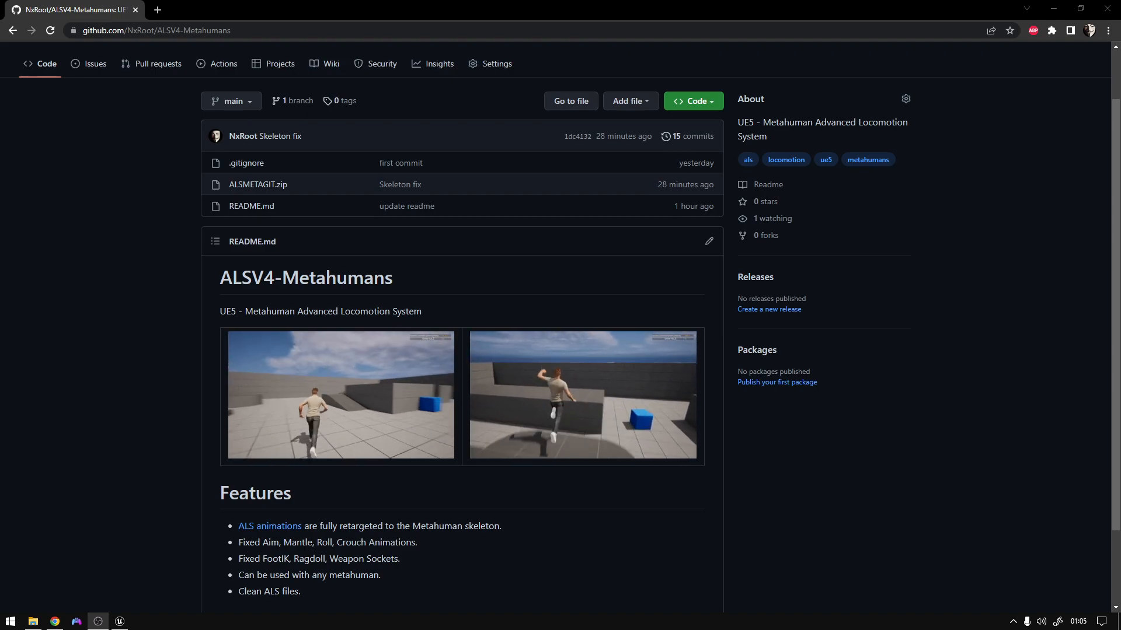
Step: Browse the Content Drawer up to the ALSMH folder listing MH_AnimationBP and MH_CharacterBP
{"action": "left_click", "coordinate": [119, 621]}
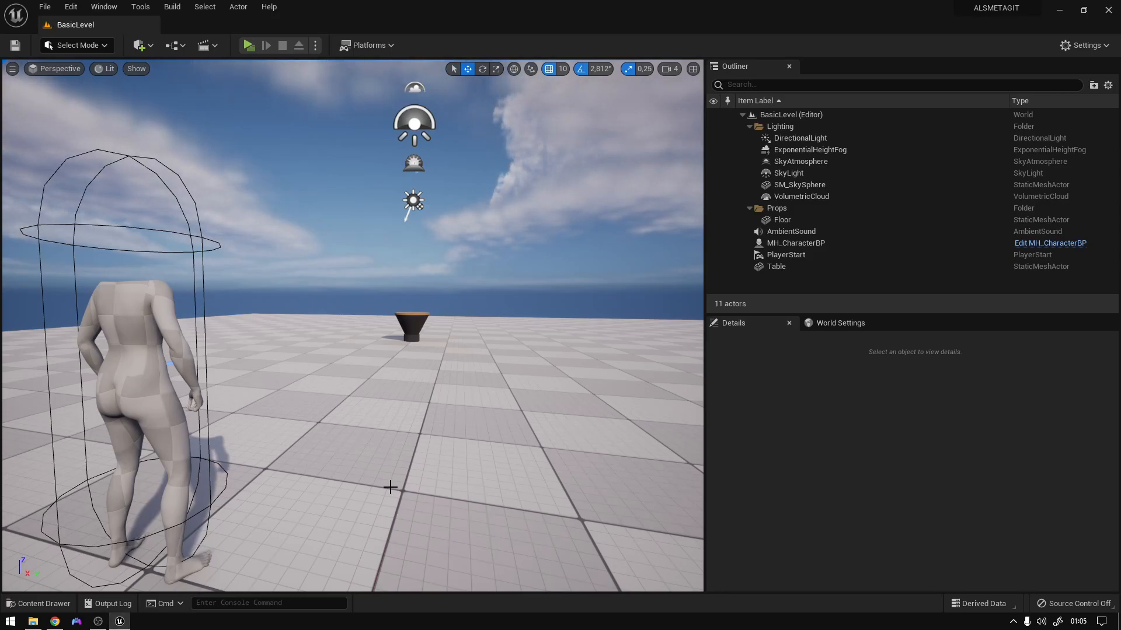
{"action": "mouse_move", "coordinate": [231, 518]}
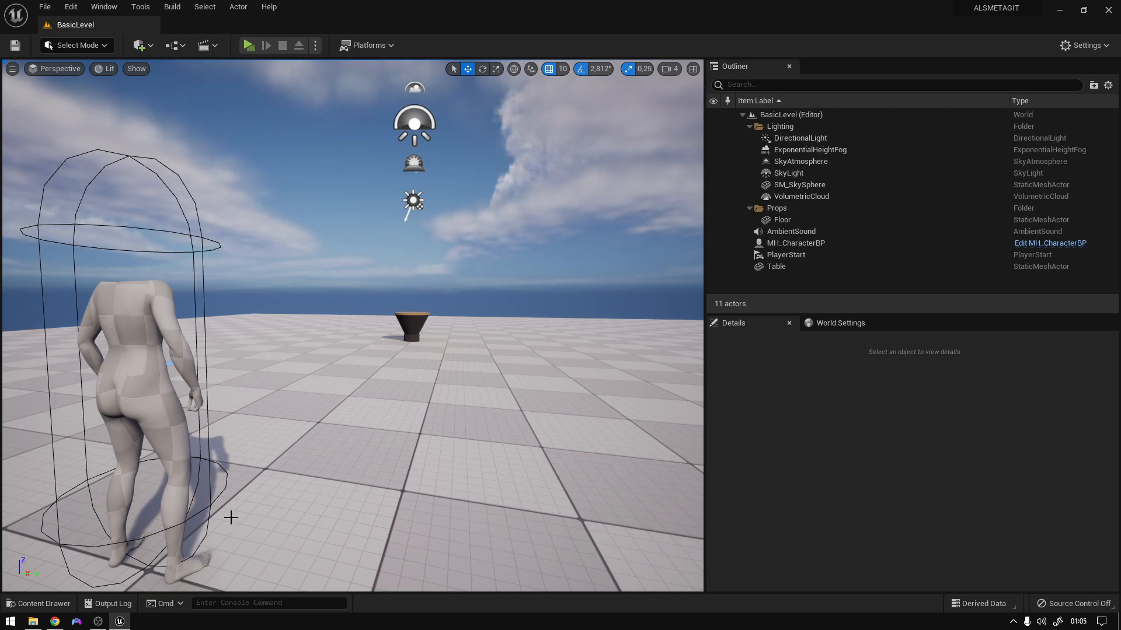
{"action": "left_click", "coordinate": [39, 603]}
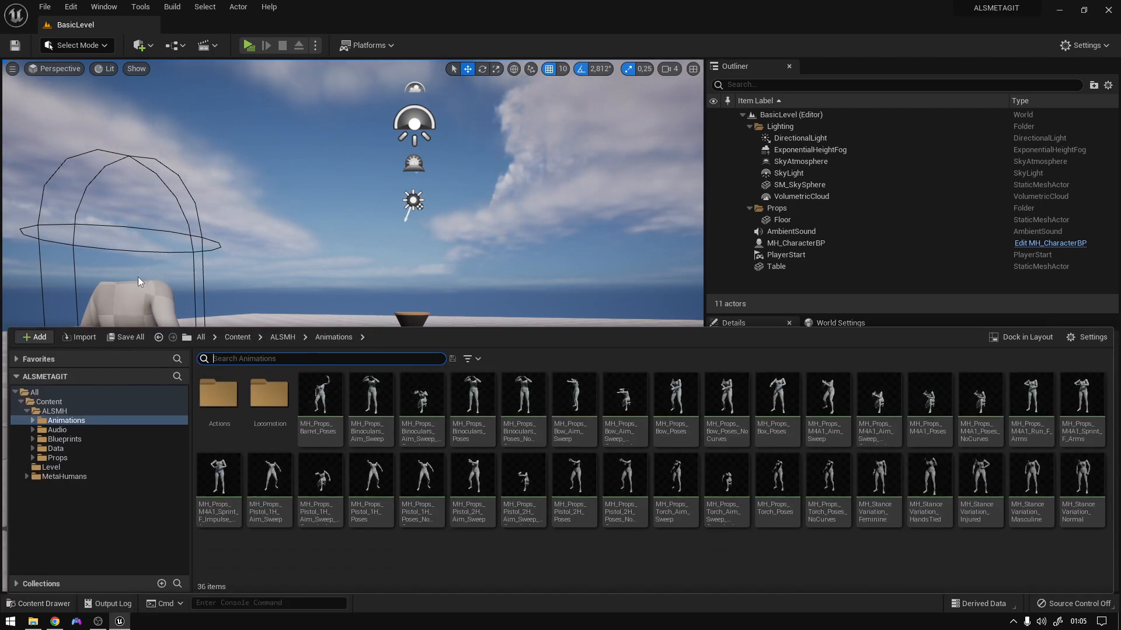
{"action": "left_click", "coordinate": [282, 337]}
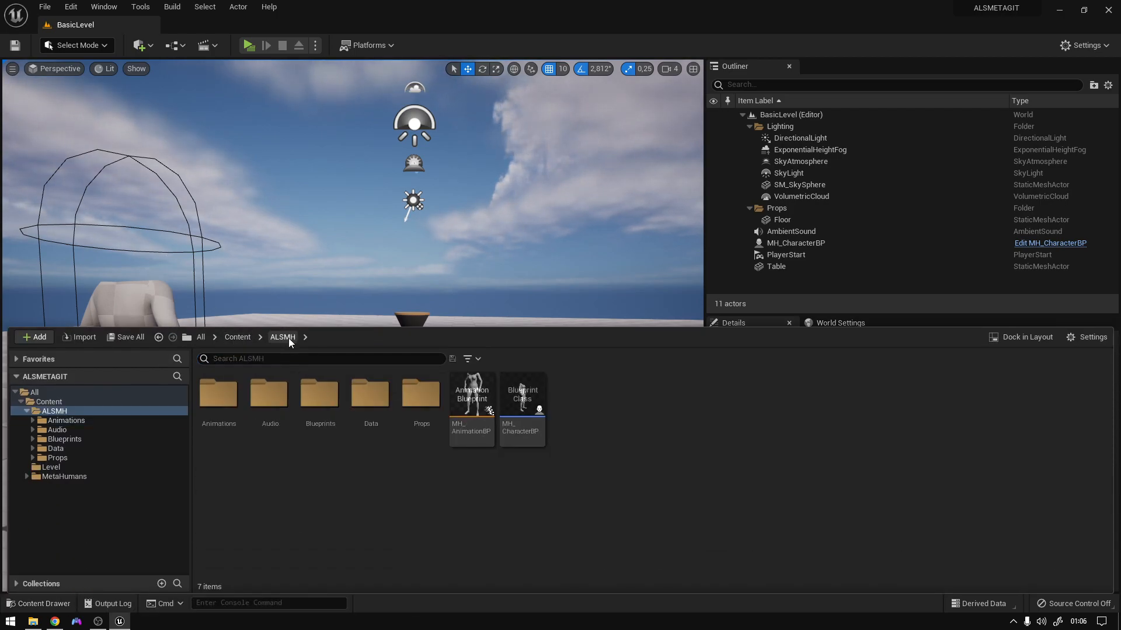
{"action": "mouse_move", "coordinate": [257, 369]}
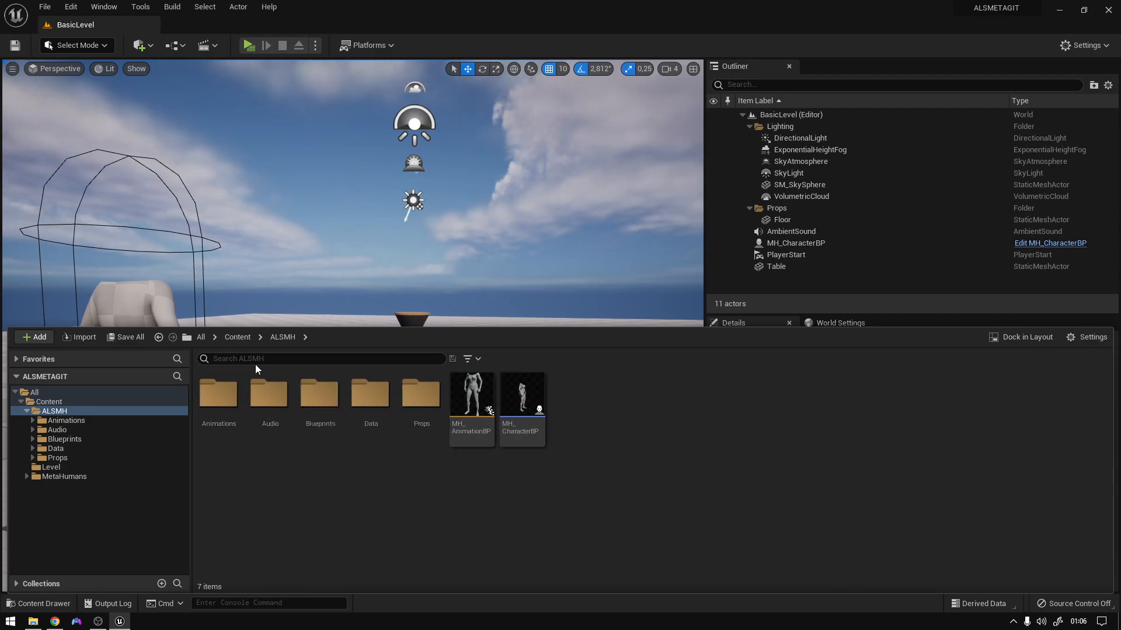
{"action": "left_click", "coordinate": [48, 401]}
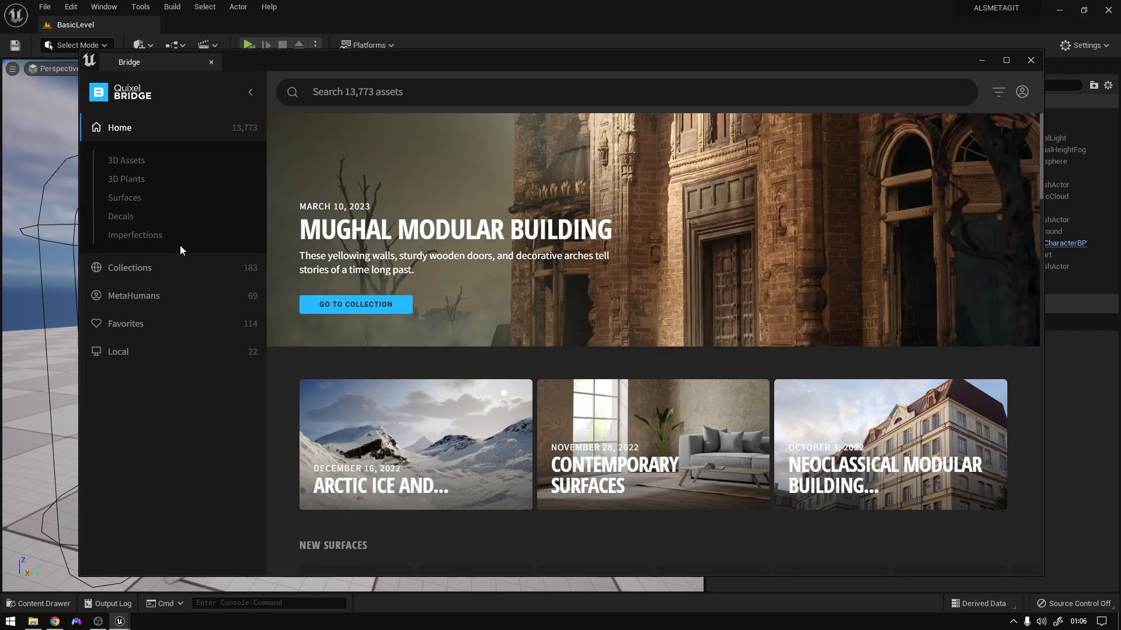
Step: Show the My MetaHumans collection under Bridge's MetaHumans section
{"action": "left_click", "coordinate": [133, 296]}
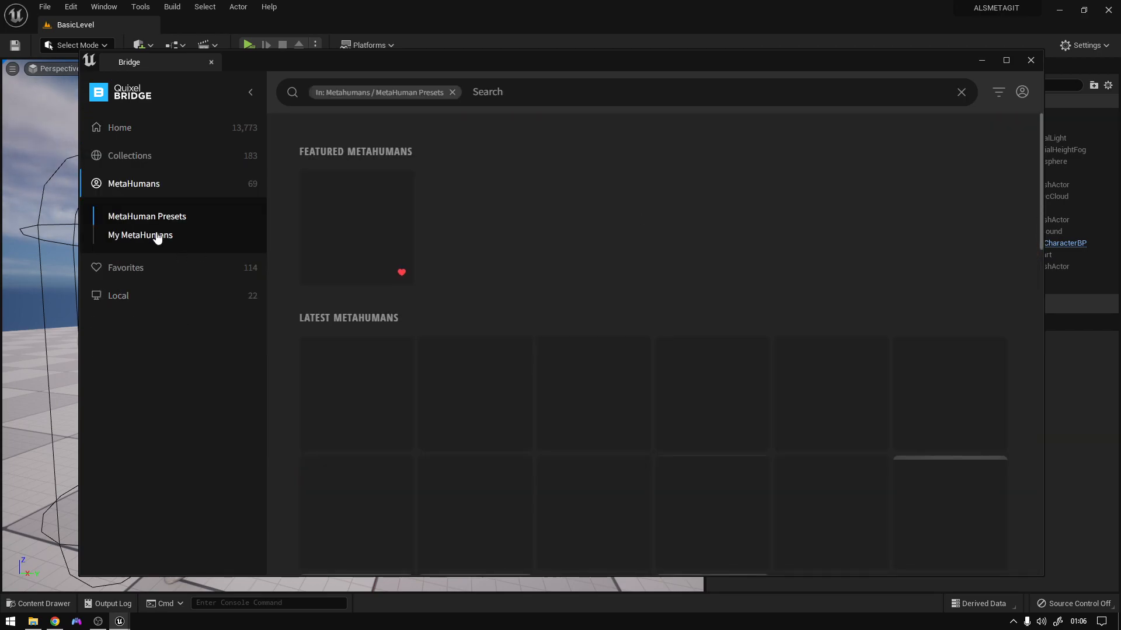
{"action": "left_click", "coordinate": [140, 235]}
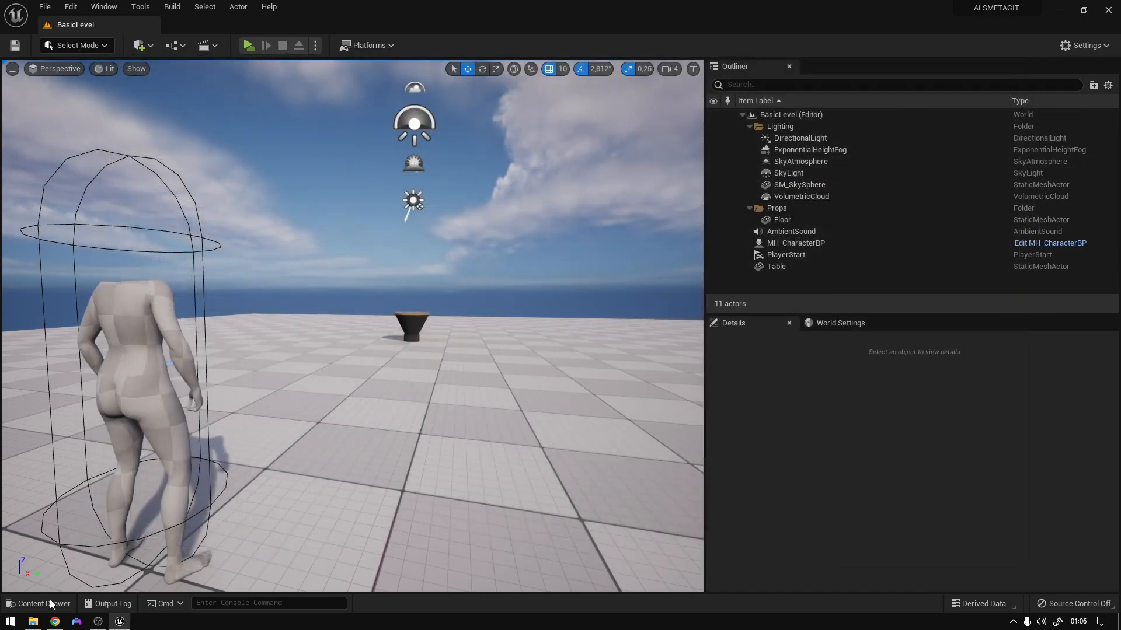
Step: Create a child blueprint class of MH_CharacterBP and name it MH_Peter
{"action": "left_click", "coordinate": [39, 603]}
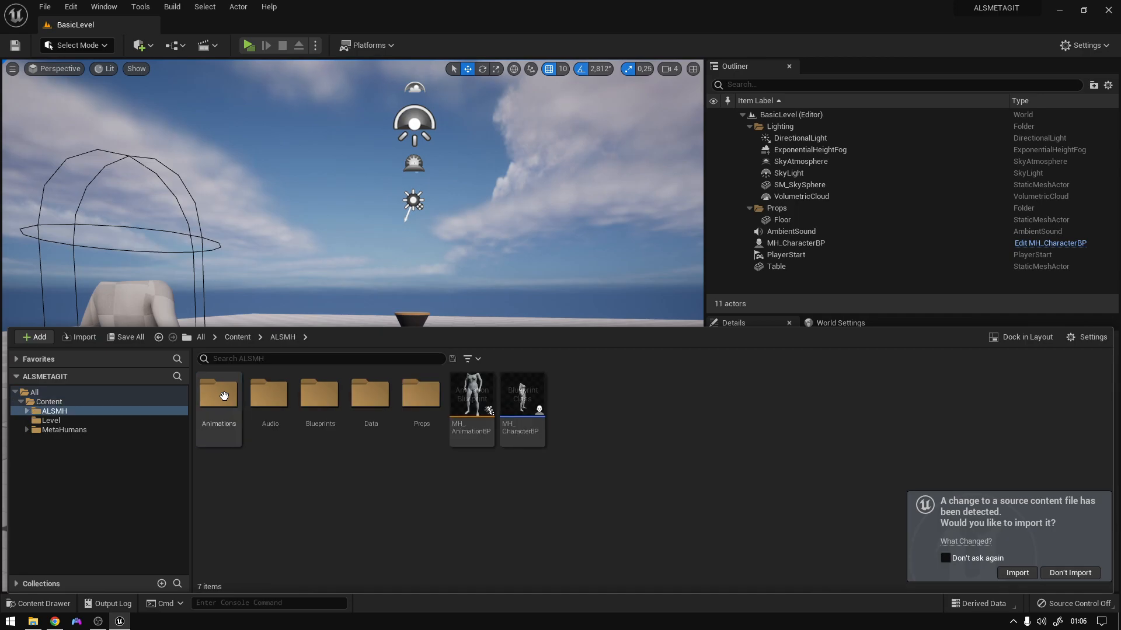
{"action": "left_click", "coordinate": [522, 393]}
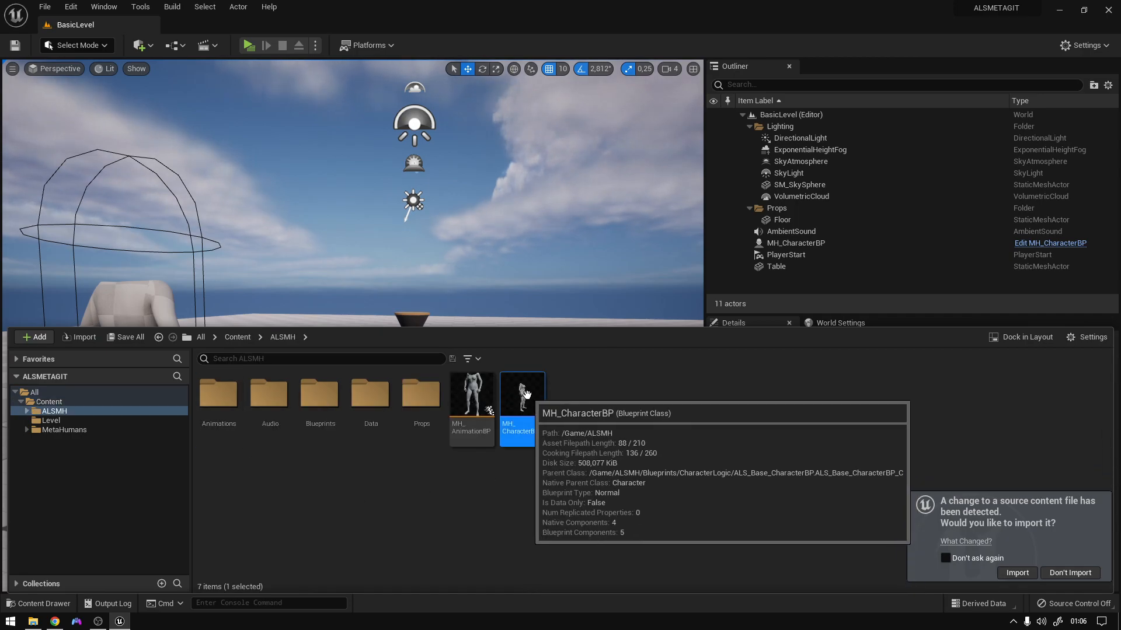
{"action": "right_click", "coordinate": [522, 397]}
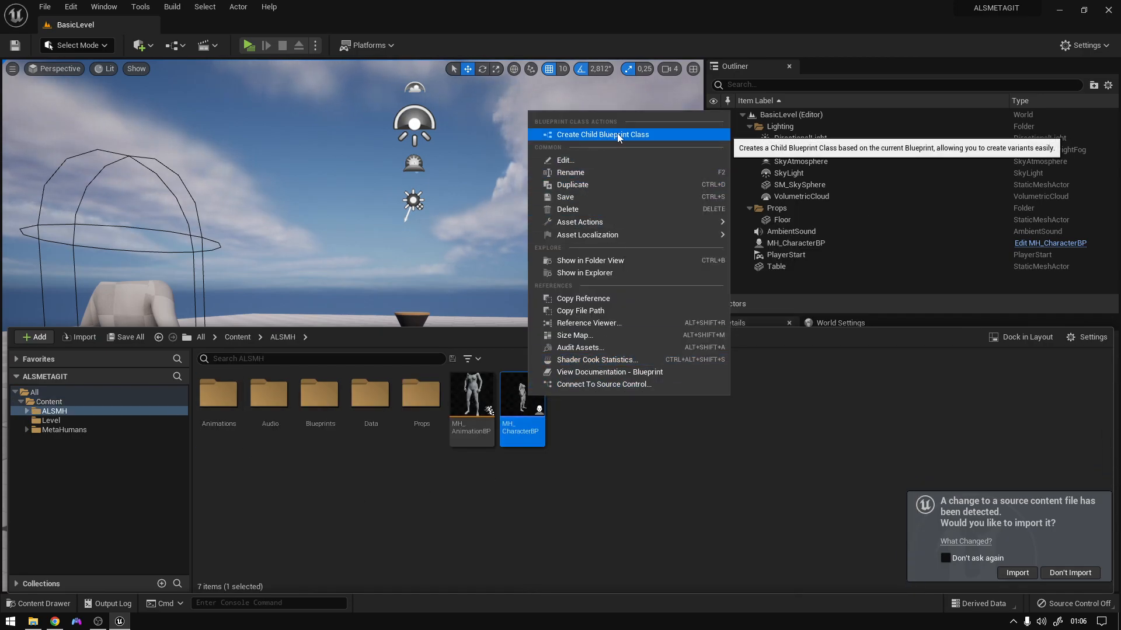
{"action": "left_click", "coordinate": [602, 134]}
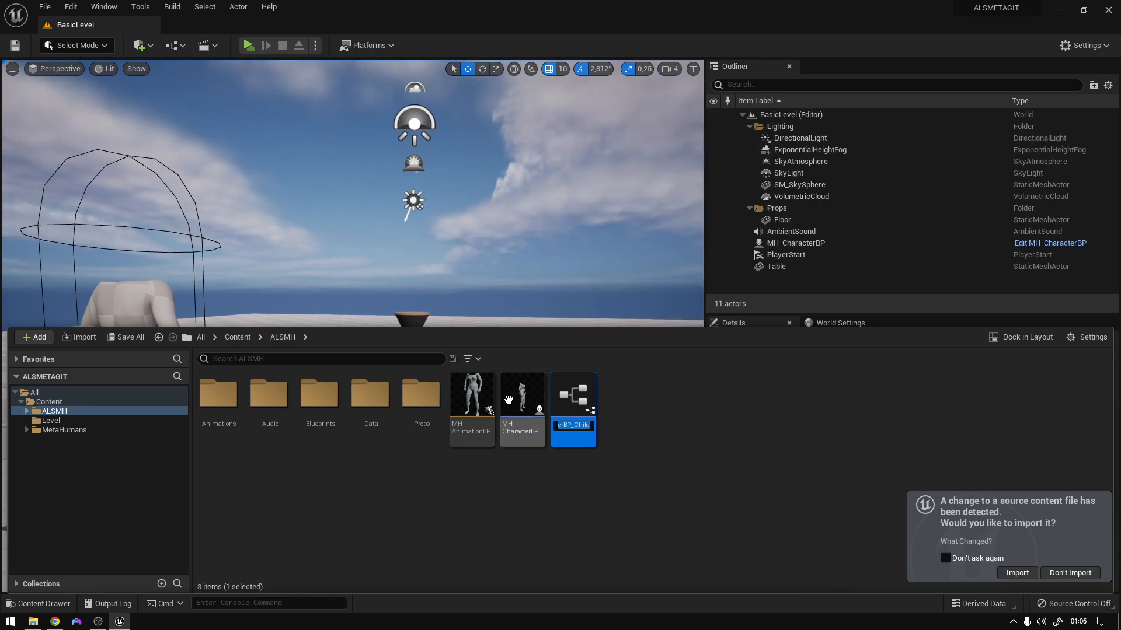
{"action": "mouse_move", "coordinate": [582, 462]}
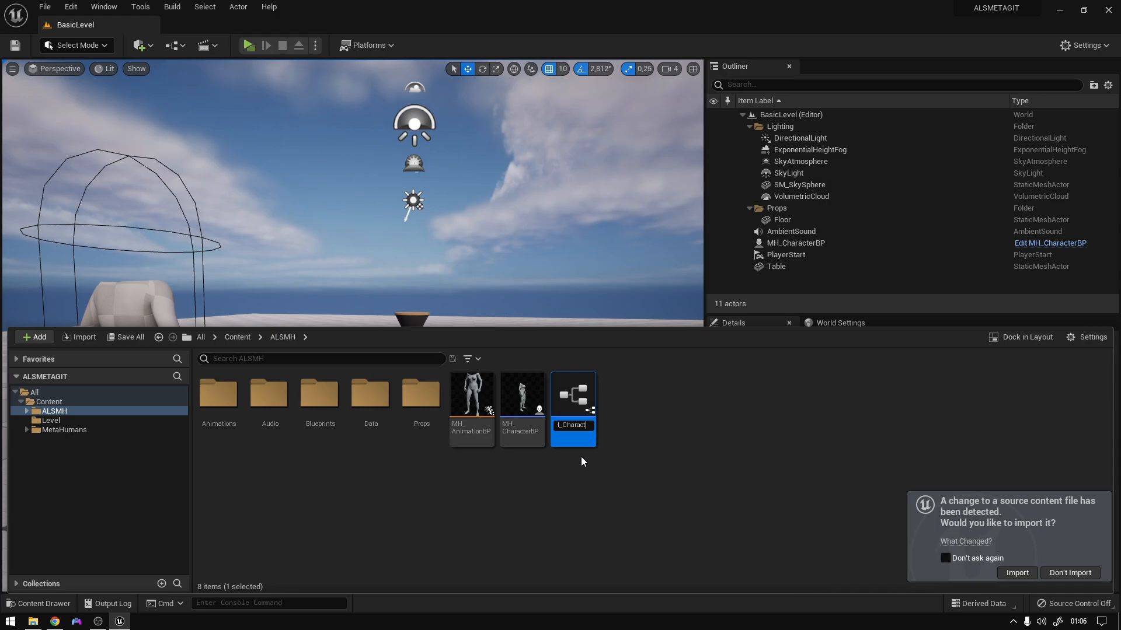
{"action": "type", "text": "MH_Peter"}
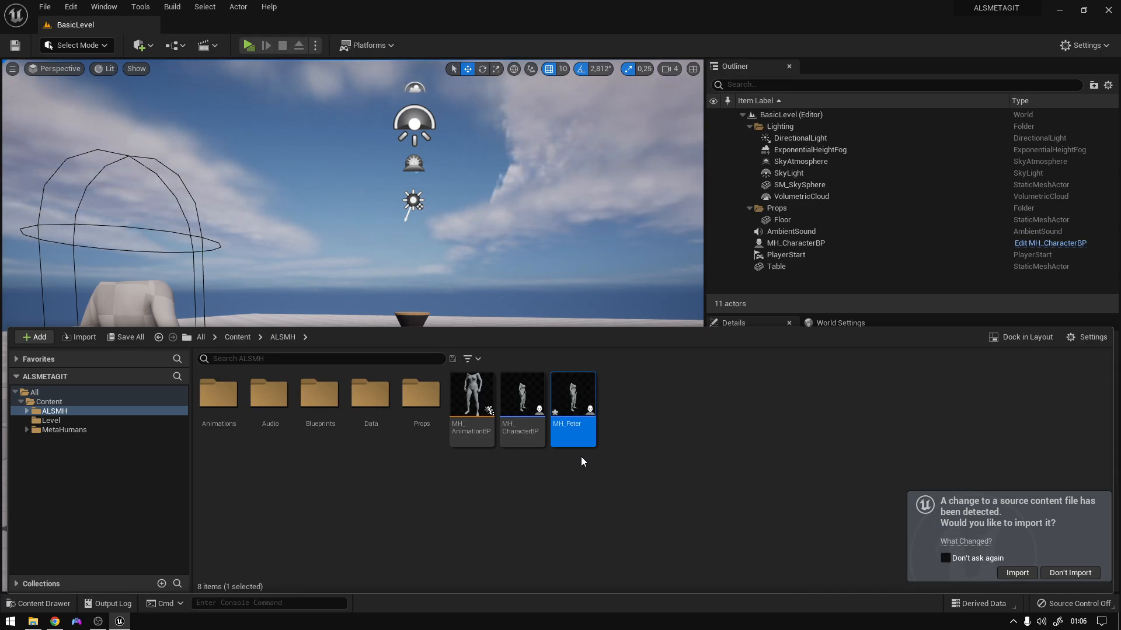
{"action": "mouse_move", "coordinate": [572, 393]}
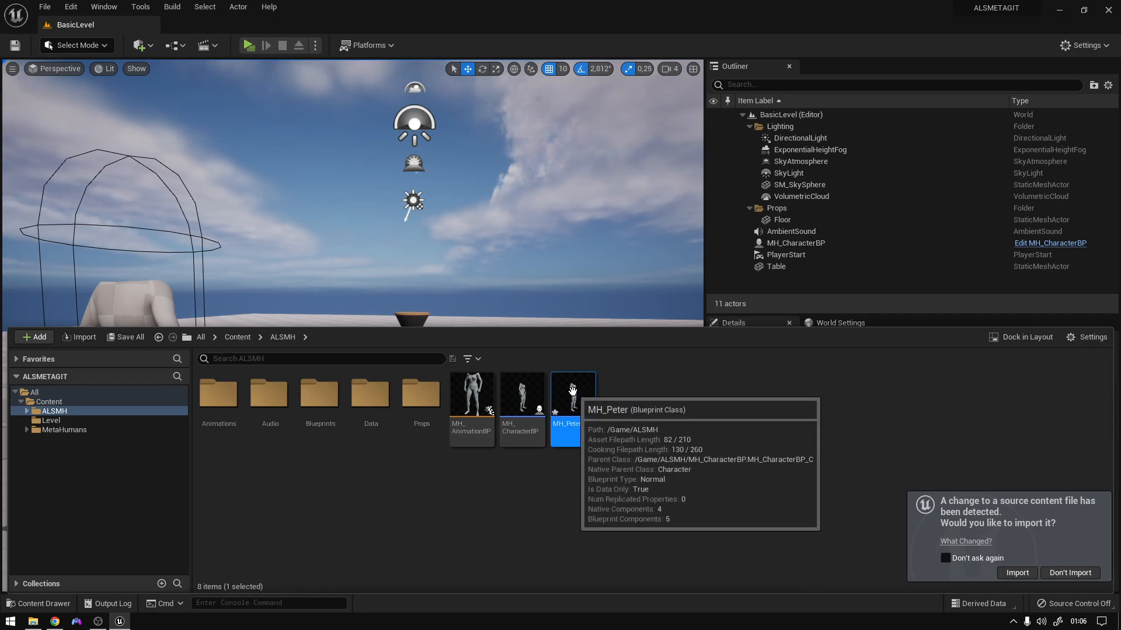
Step: With MH_Peter open, inspect BP_Peter's Body component skeletal mesh in the MetaHumans folder
{"action": "double_click", "coordinate": [572, 390]}
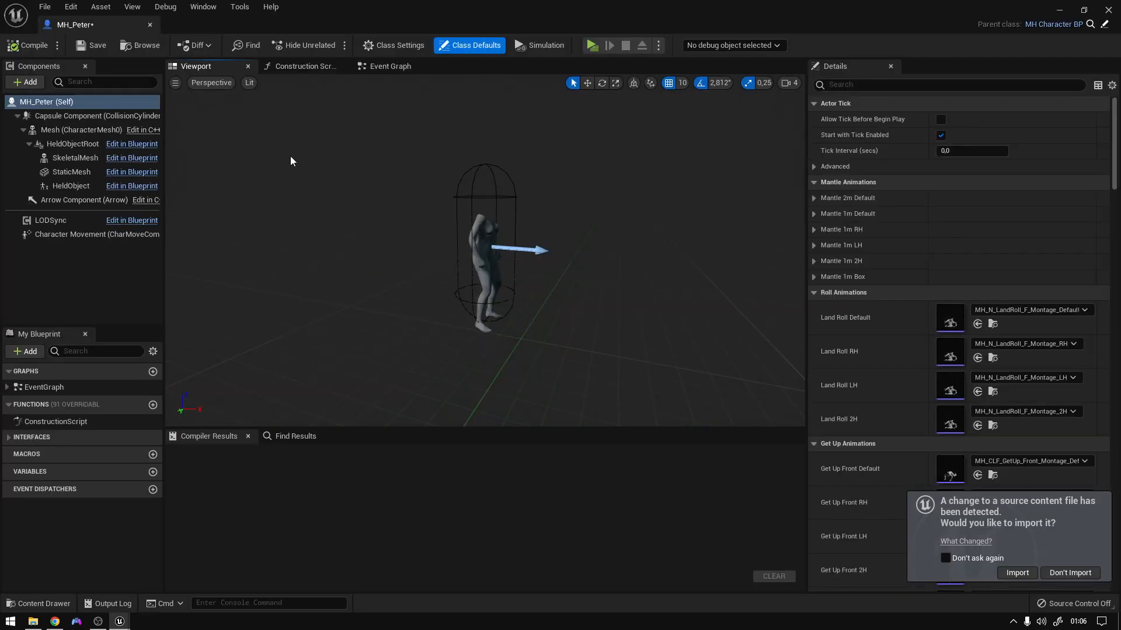
{"action": "left_click", "coordinate": [38, 603]}
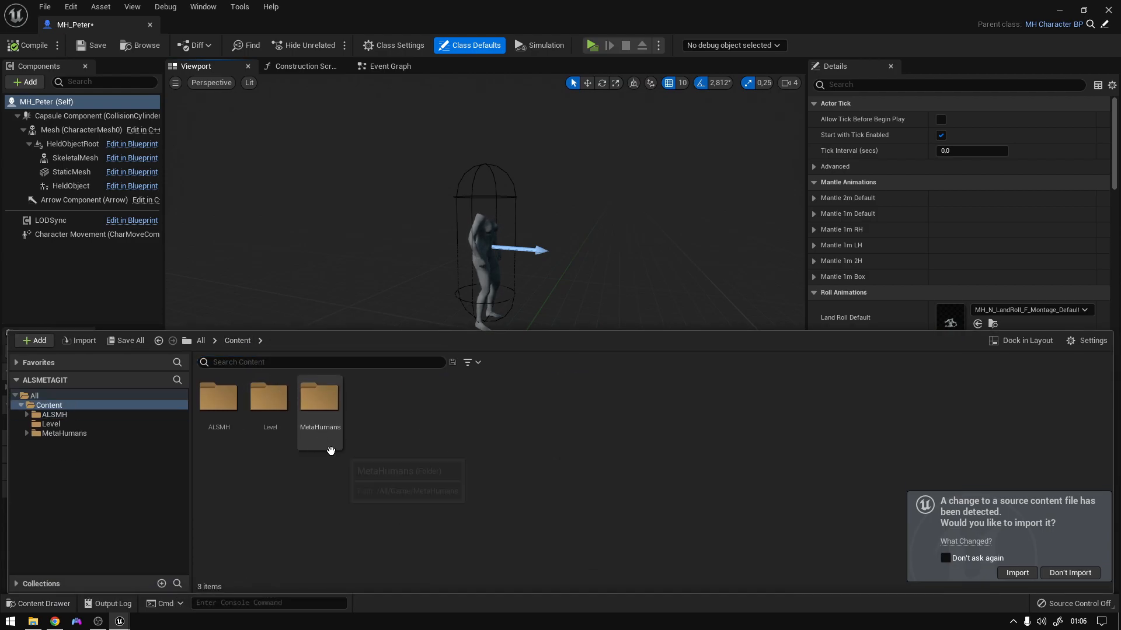
{"action": "double_click", "coordinate": [319, 397]}
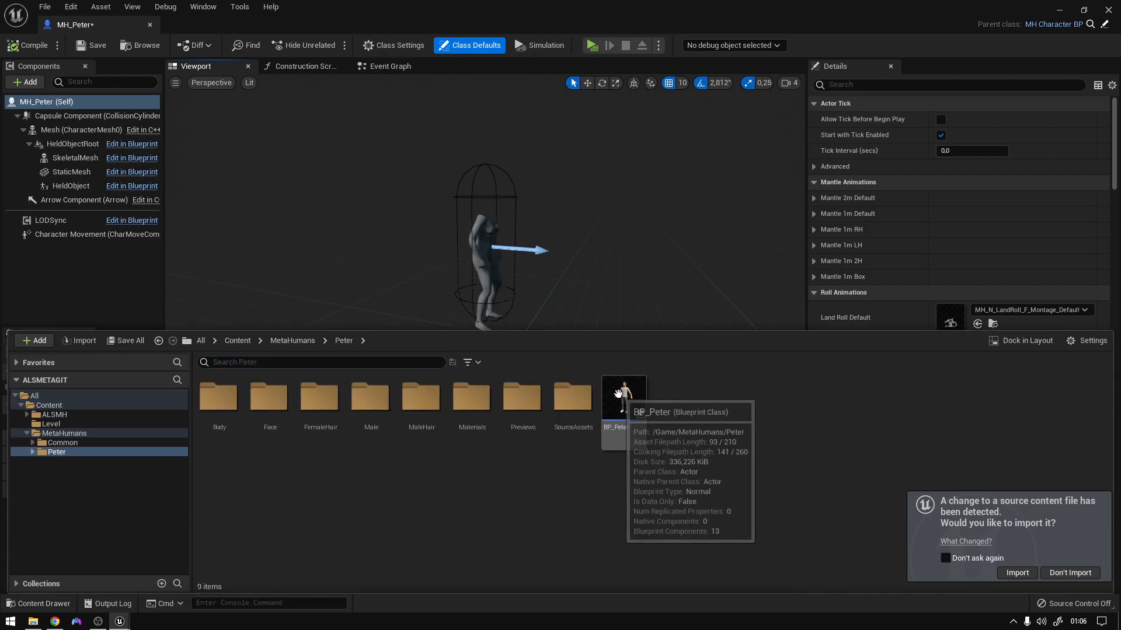
{"action": "double_click", "coordinate": [623, 397]}
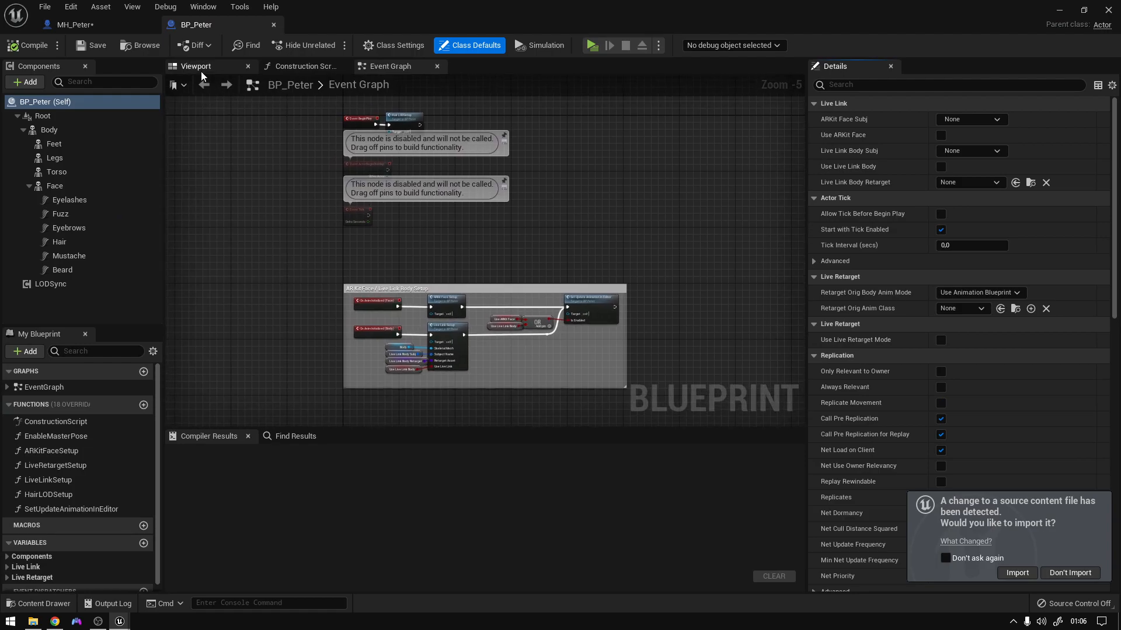
{"action": "left_click", "coordinate": [195, 66]}
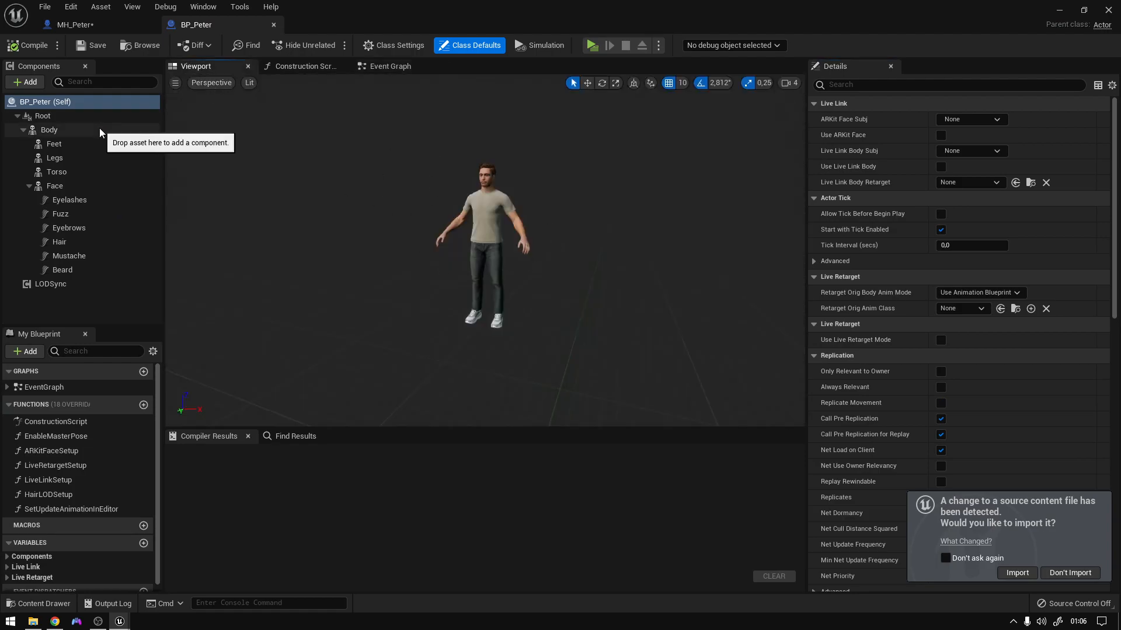
{"action": "left_click", "coordinate": [49, 129]}
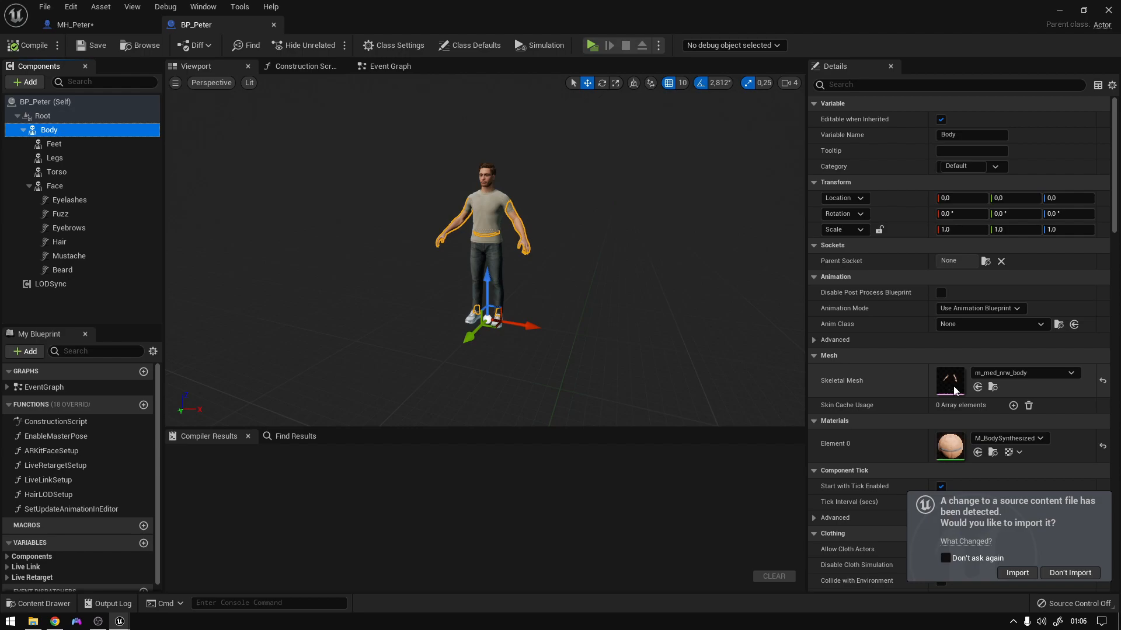
{"action": "mouse_move", "coordinate": [286, 178]}
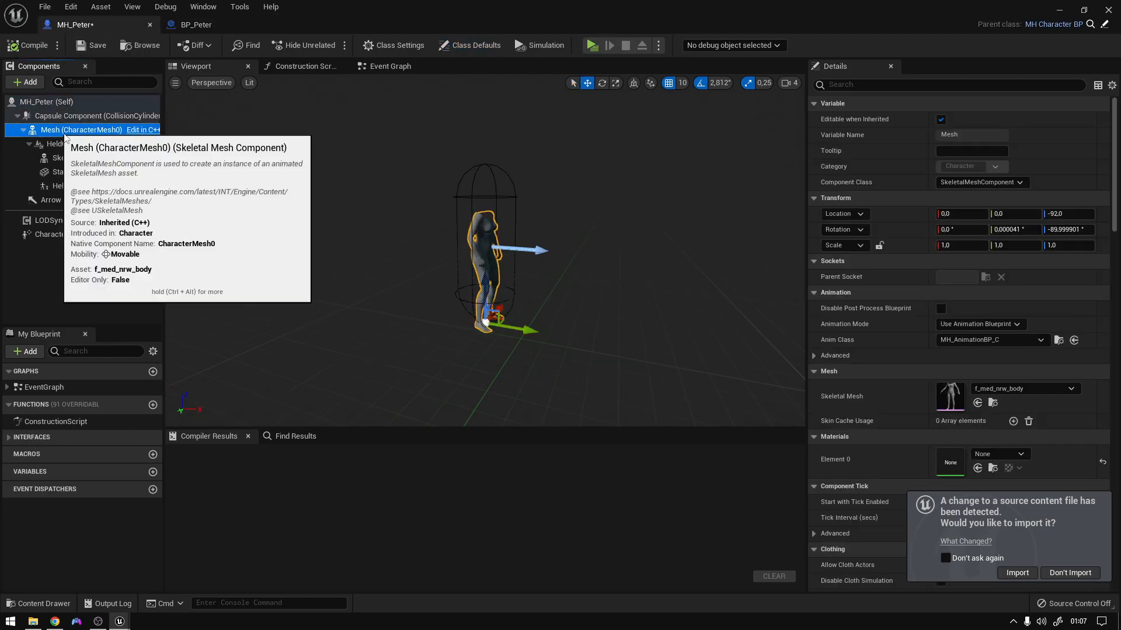
Step: Set MH_Peter's character mesh to m_med_nrw_body and copy Peter's body part components from BP_Peter
{"action": "left_click", "coordinate": [1070, 388]}
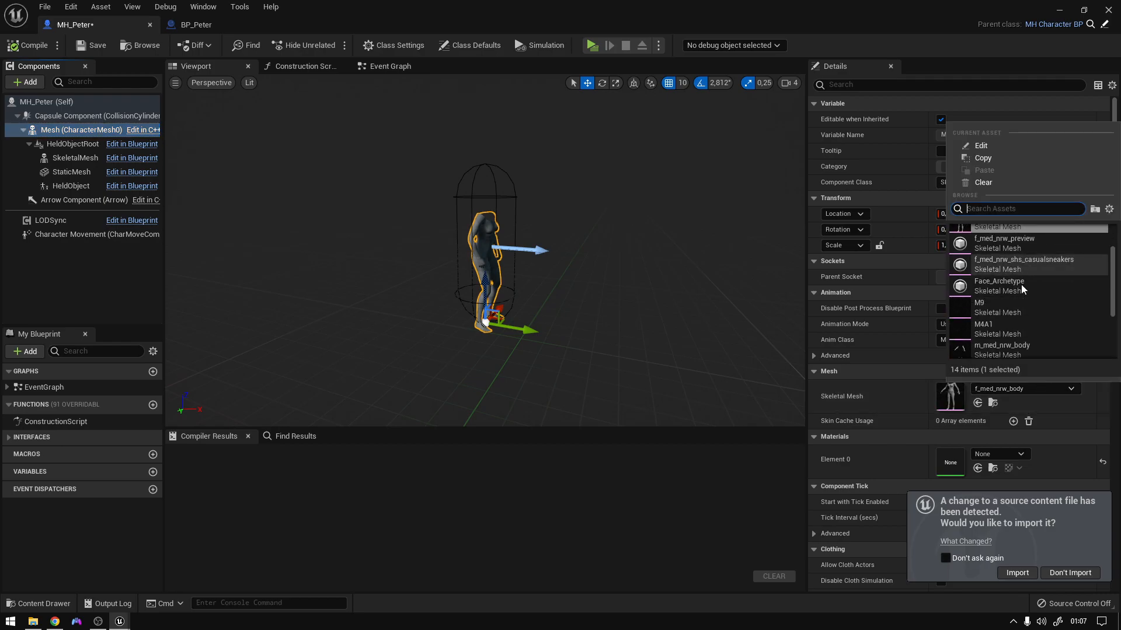
{"action": "left_click", "coordinate": [1002, 345]}
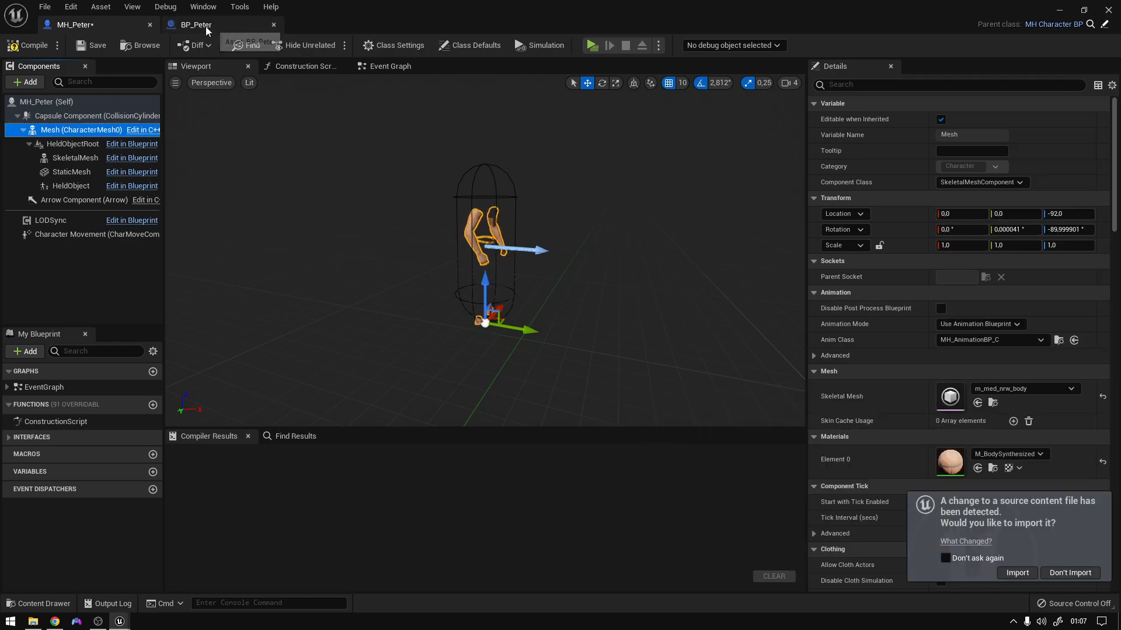
{"action": "left_click", "coordinate": [194, 25]}
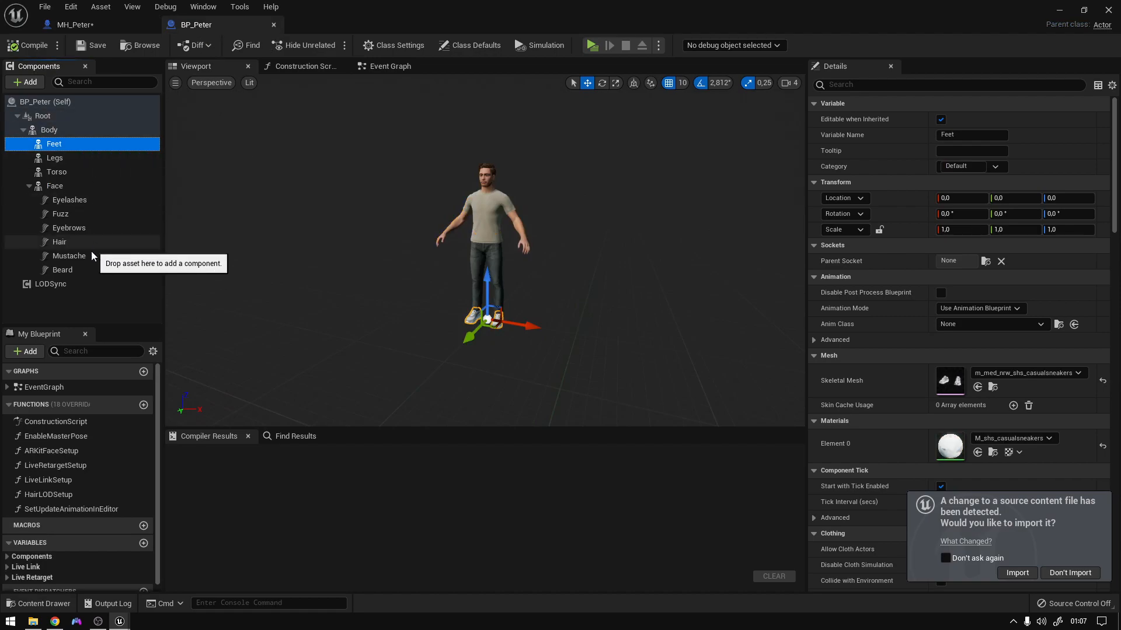
{"action": "left_click", "coordinate": [70, 23]}
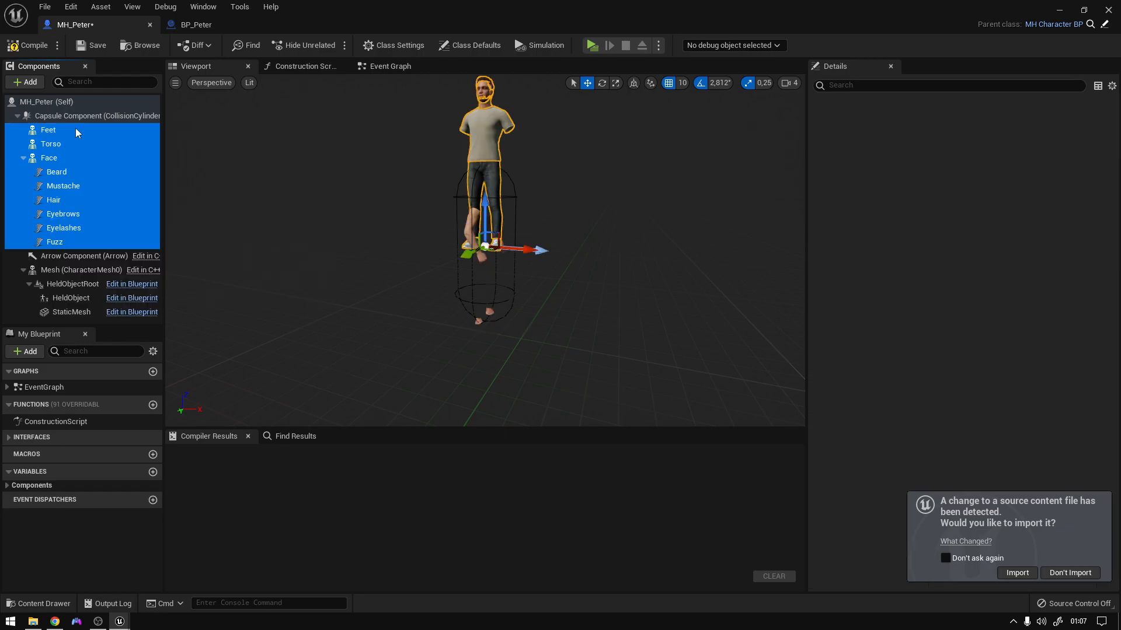
Step: Reset the pasted Legs, Face and Feet parts to default placement and accept the source content import
{"action": "left_click", "coordinate": [48, 129]}
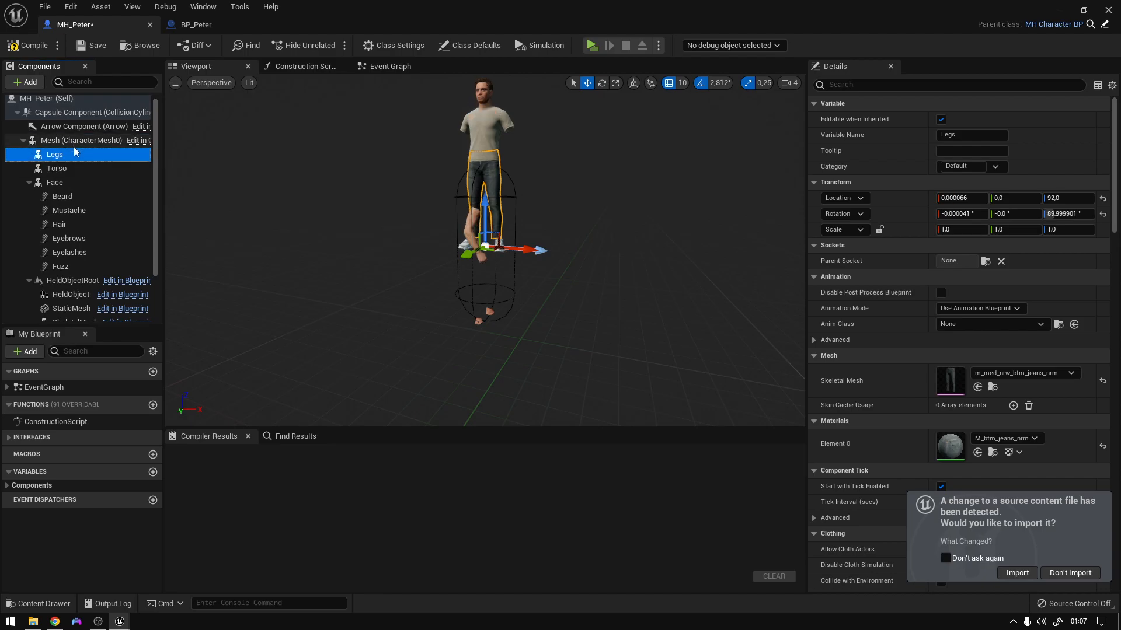
{"action": "mouse_move", "coordinate": [1102, 198]}
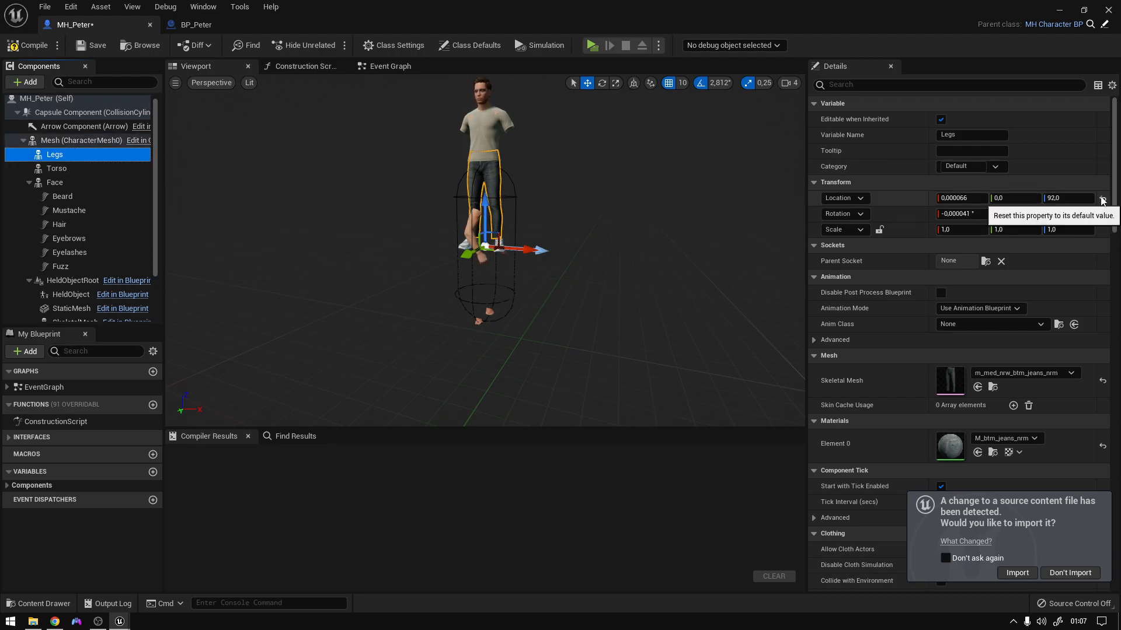
{"action": "left_click", "coordinate": [56, 168]}
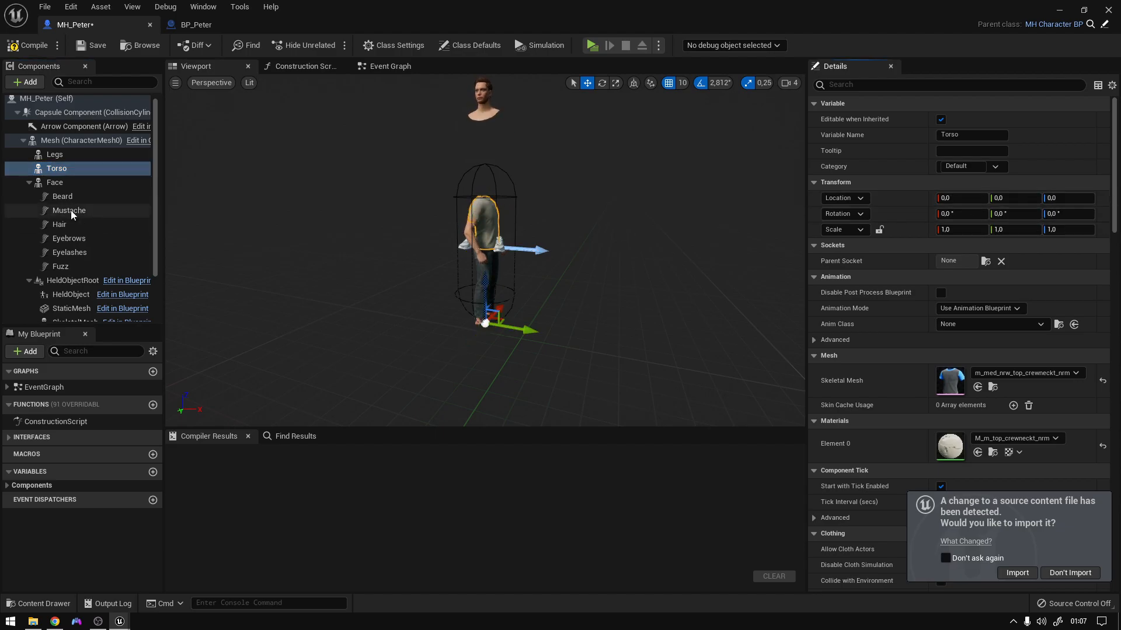
{"action": "left_click", "coordinate": [54, 182]}
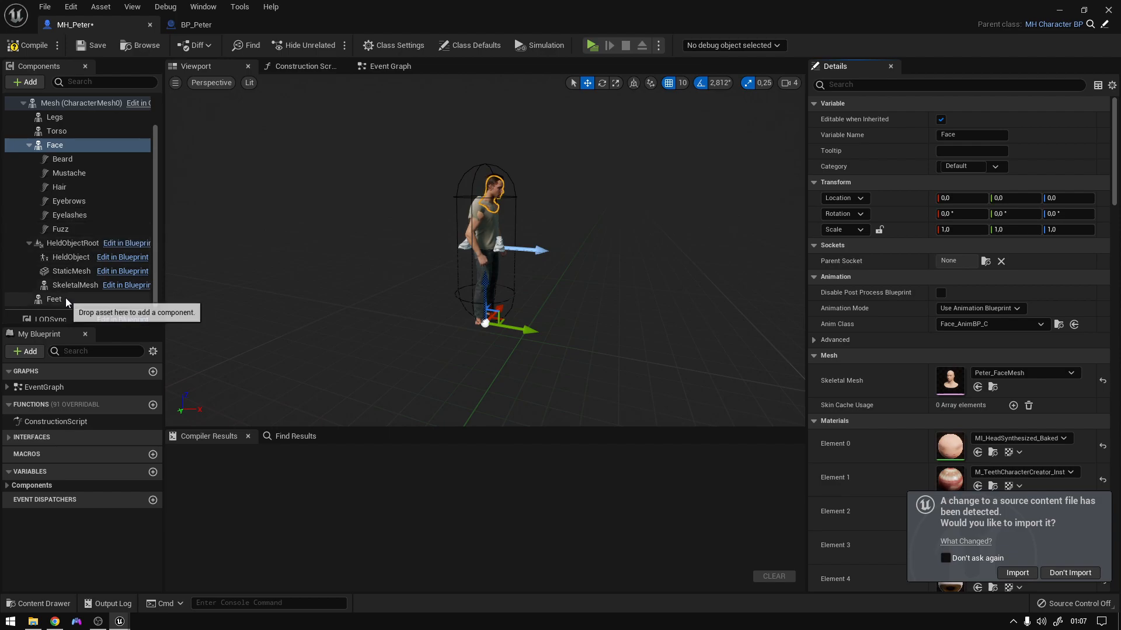
{"action": "left_click", "coordinate": [54, 299]}
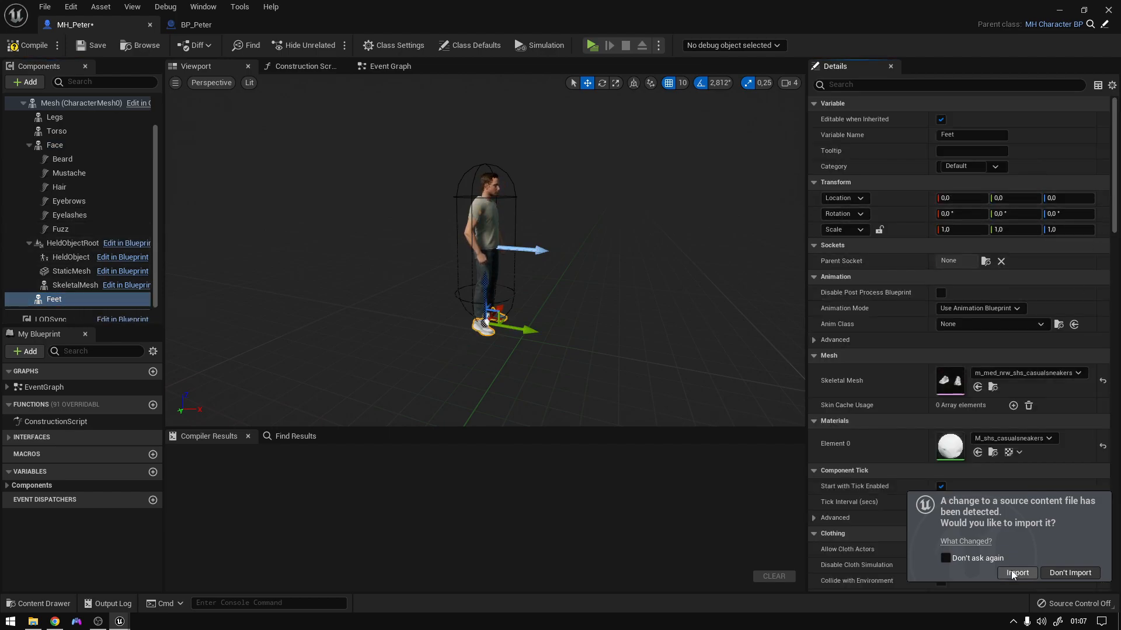
{"action": "left_click", "coordinate": [1015, 572]}
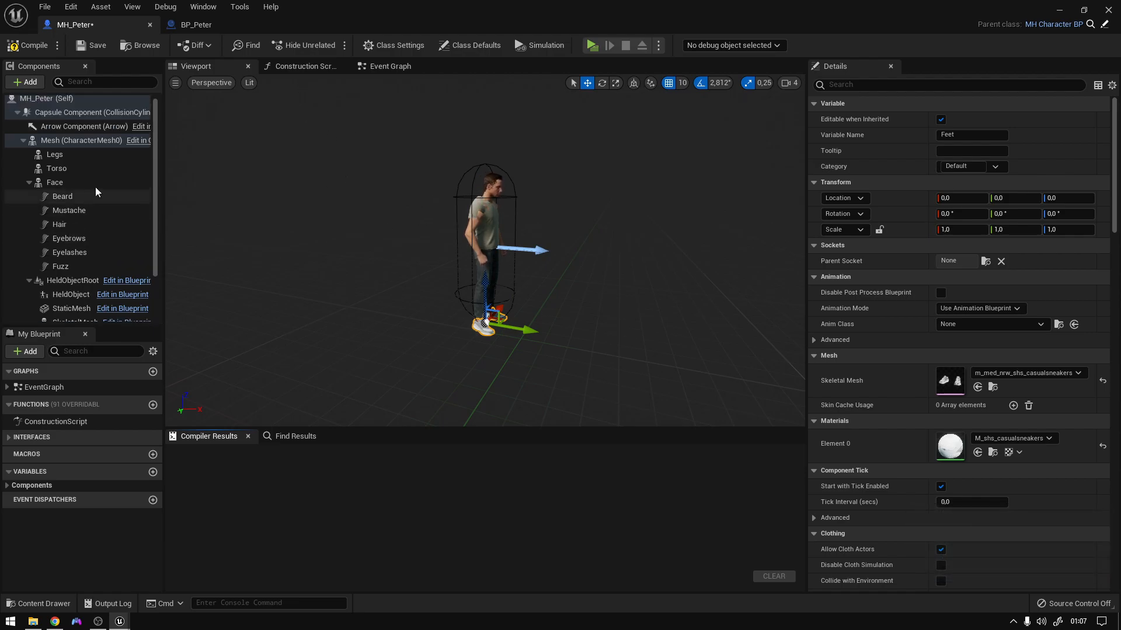
{"action": "left_click", "coordinate": [303, 66]}
{"action": "type", "text": "set master pose"}
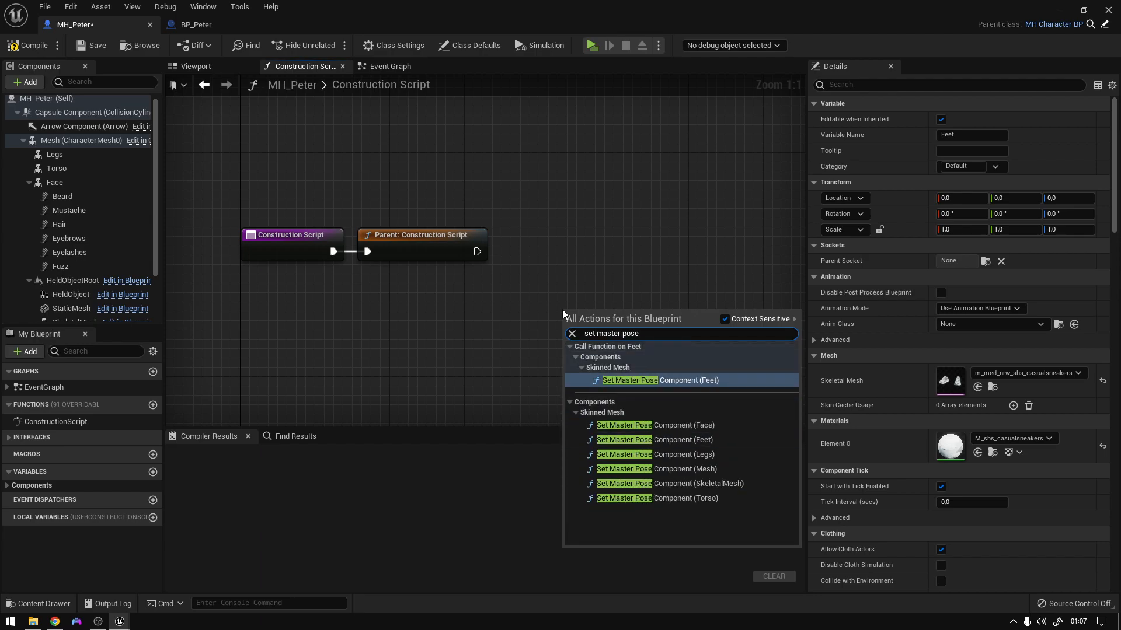
{"action": "mouse_move", "coordinate": [657, 425]}
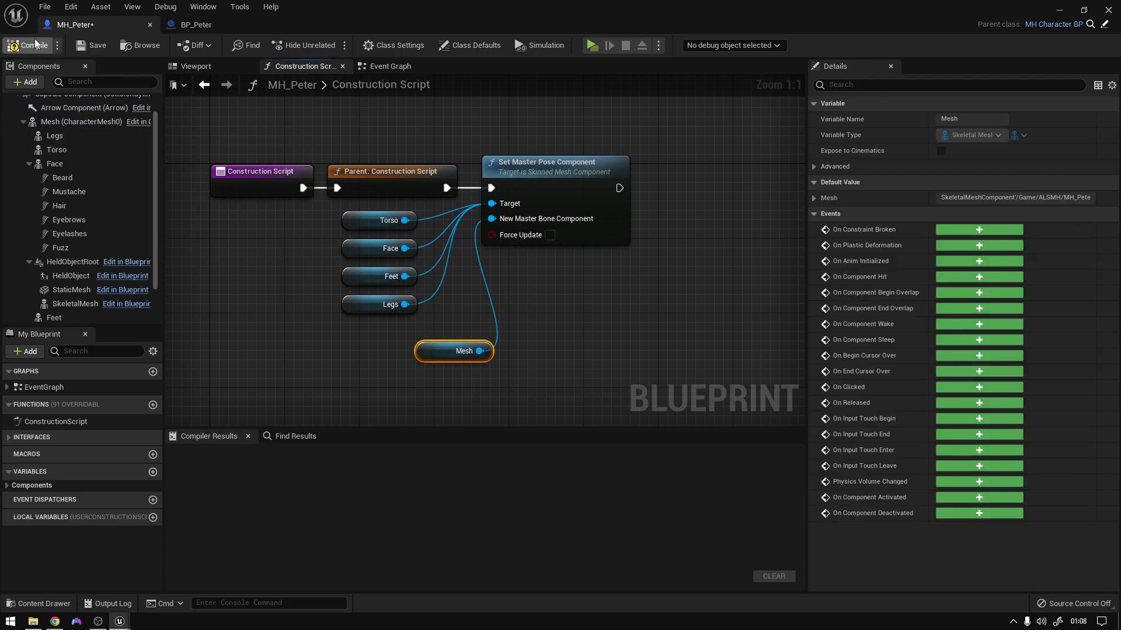
Step: Compile MH_Peter with Mesh as master pose for Torso, Face, Feet and Legs
{"action": "left_click", "coordinate": [29, 45]}
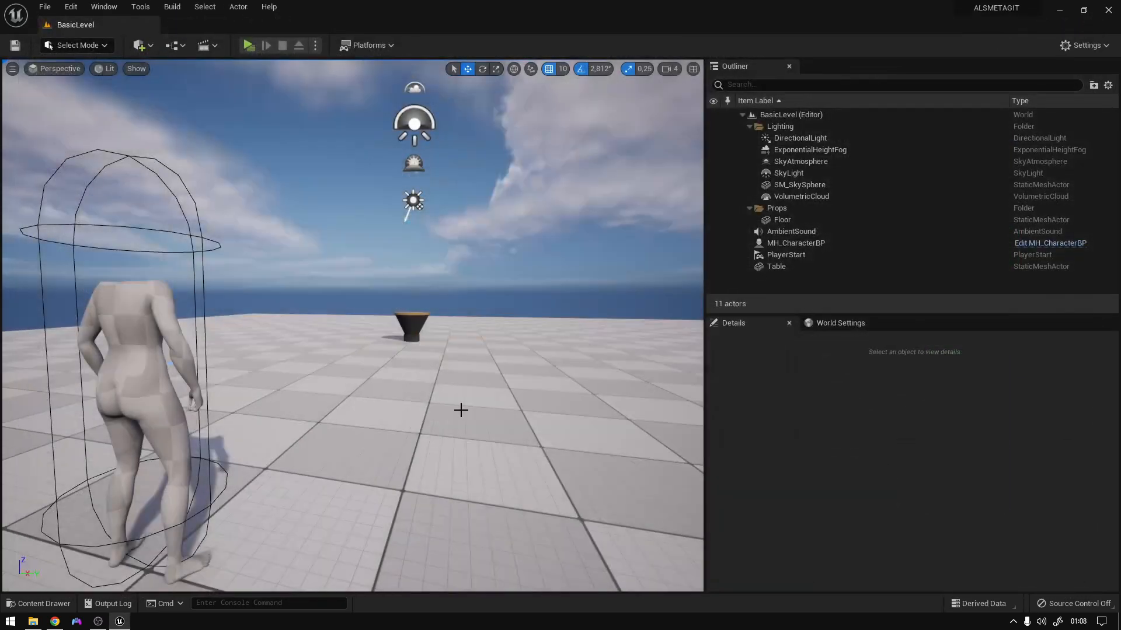
Step: Replace the level's mannequin with MH_Peter from ALSMH, save and play the level
{"action": "left_click", "coordinate": [39, 603]}
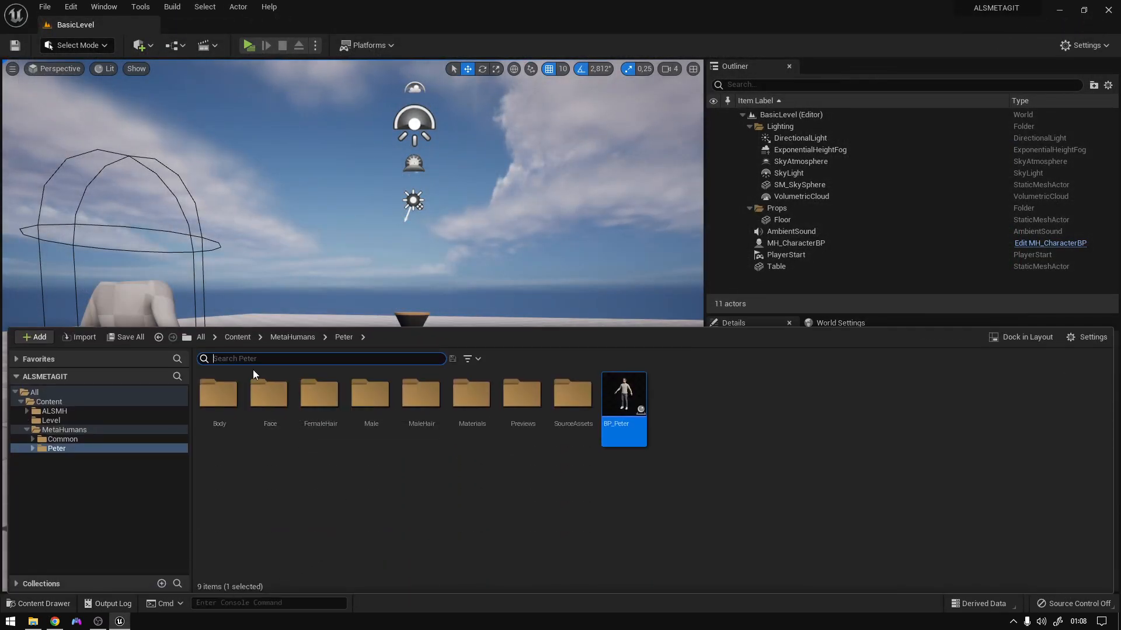
{"action": "left_click", "coordinate": [54, 410]}
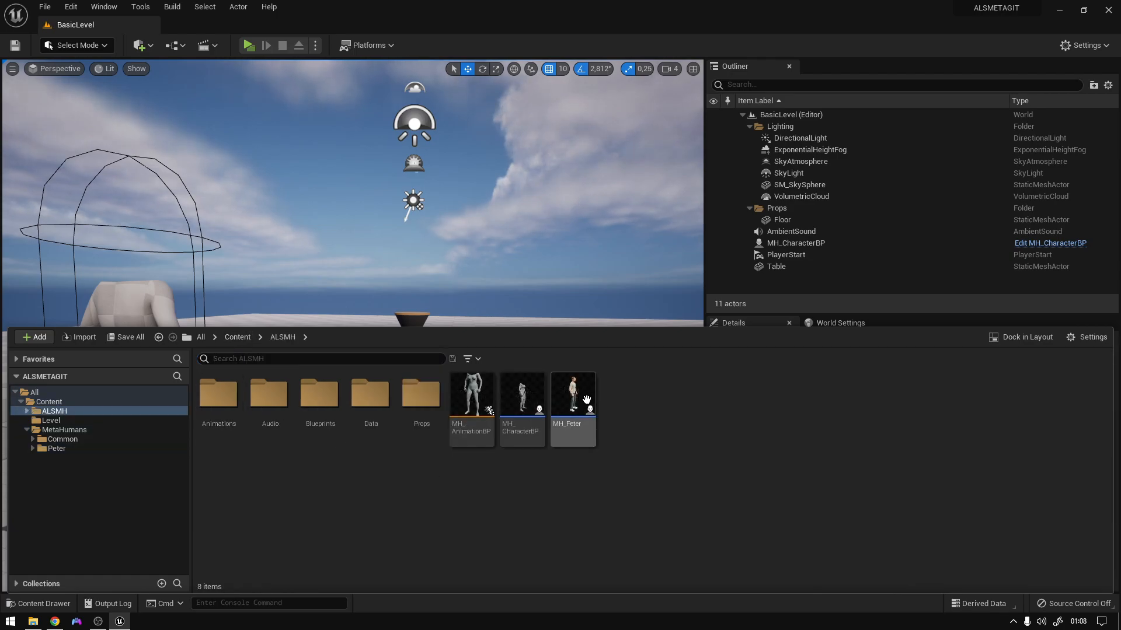
{"action": "left_click", "coordinate": [572, 393]}
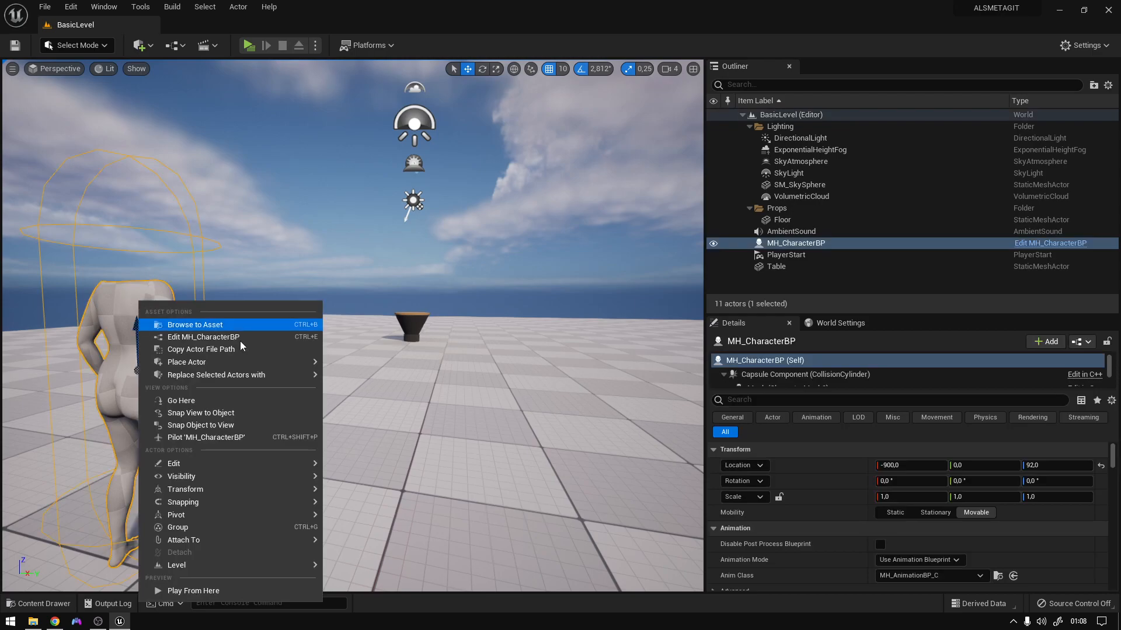
{"action": "mouse_move", "coordinate": [216, 374]}
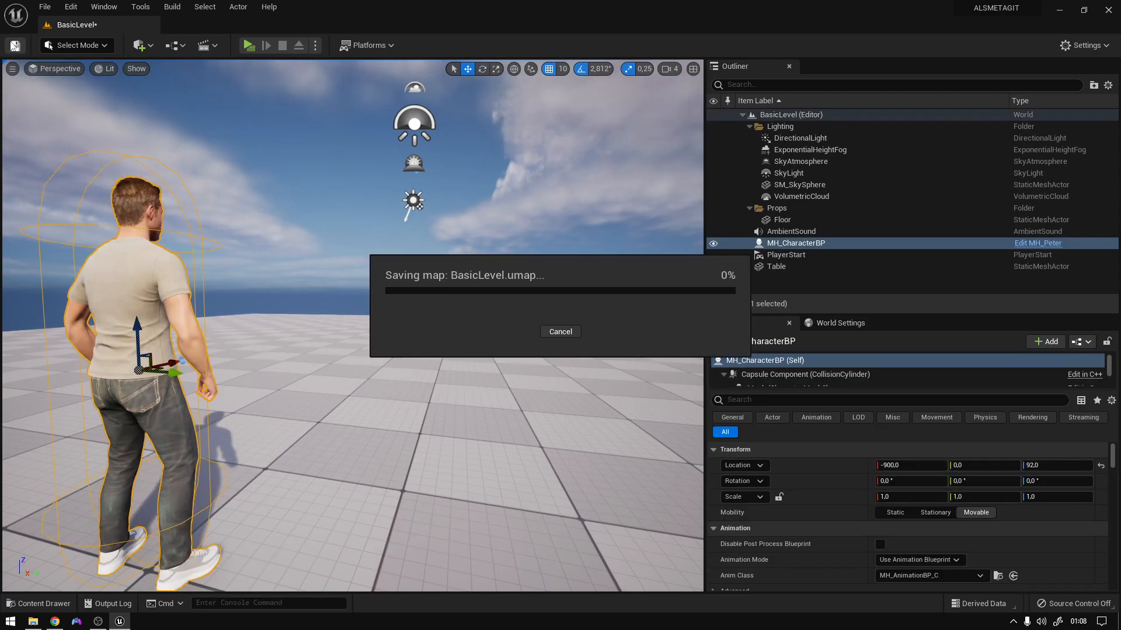
{"action": "left_click", "coordinate": [248, 45]}
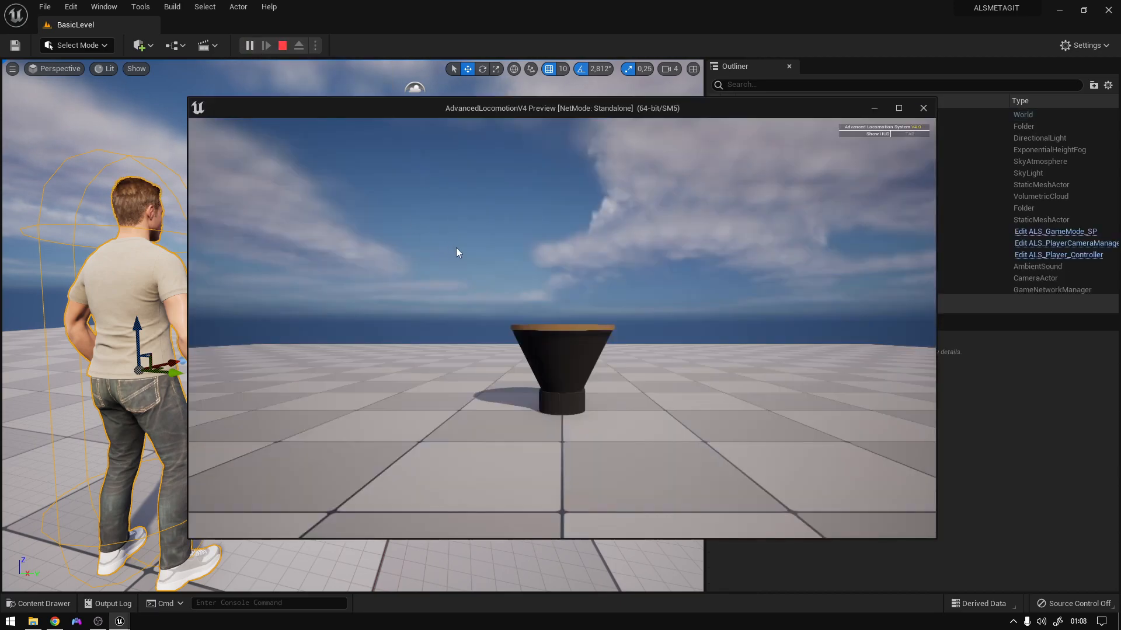